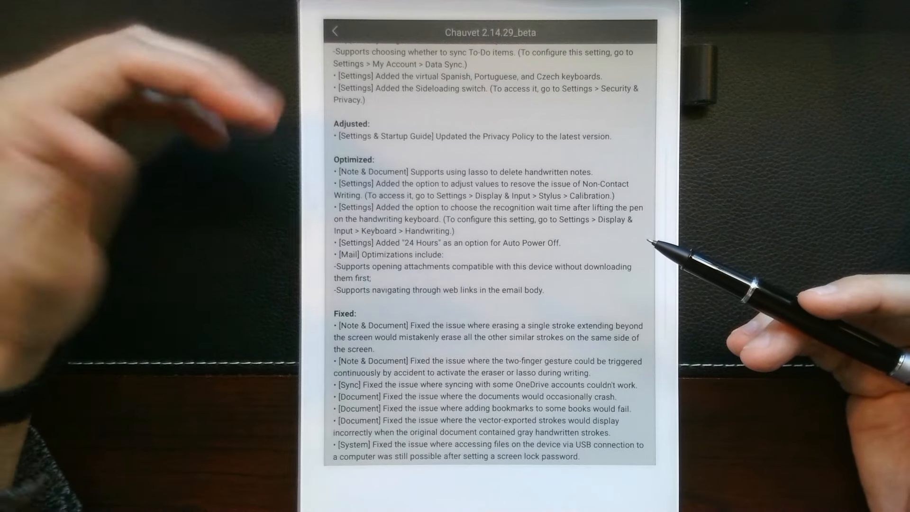
Step: Scroll up through the 2.14.29 beta release notes before leaving them
{"action": "scroll", "scroll_direction": "up", "scroll_amount": 3}
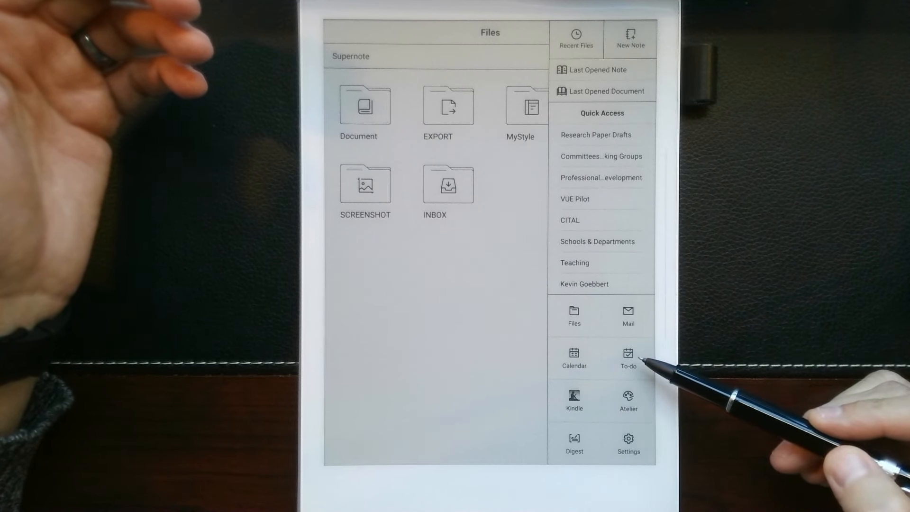
{"action": "mouse_move", "coordinate": [633, 366]}
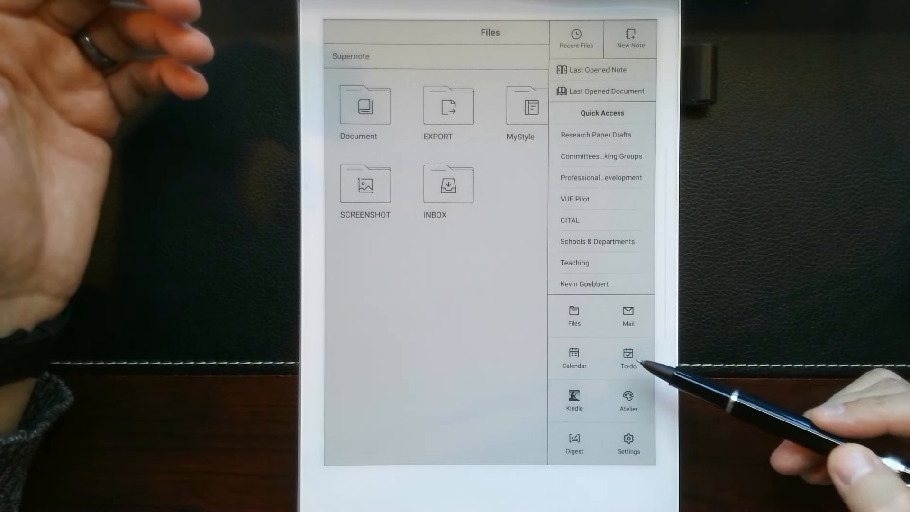
{"action": "mouse_move", "coordinate": [628, 360]}
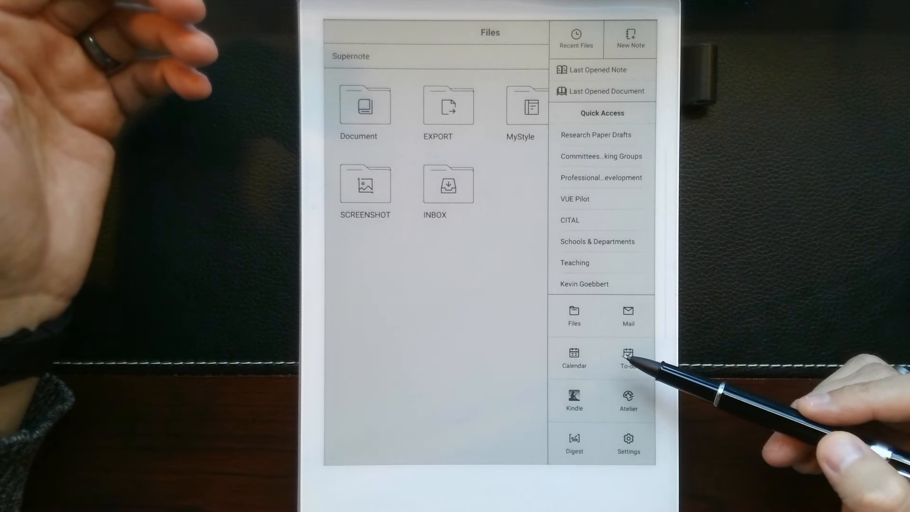
{"action": "mouse_move", "coordinate": [638, 348]}
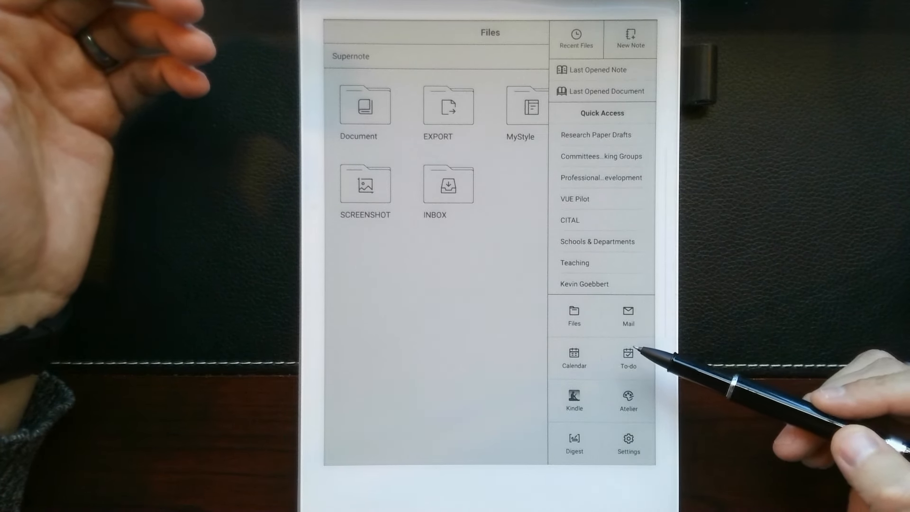
Step: Launch To-do from the sidebar's app grid, landing on the empty All list
{"action": "left_click", "coordinate": [628, 357]}
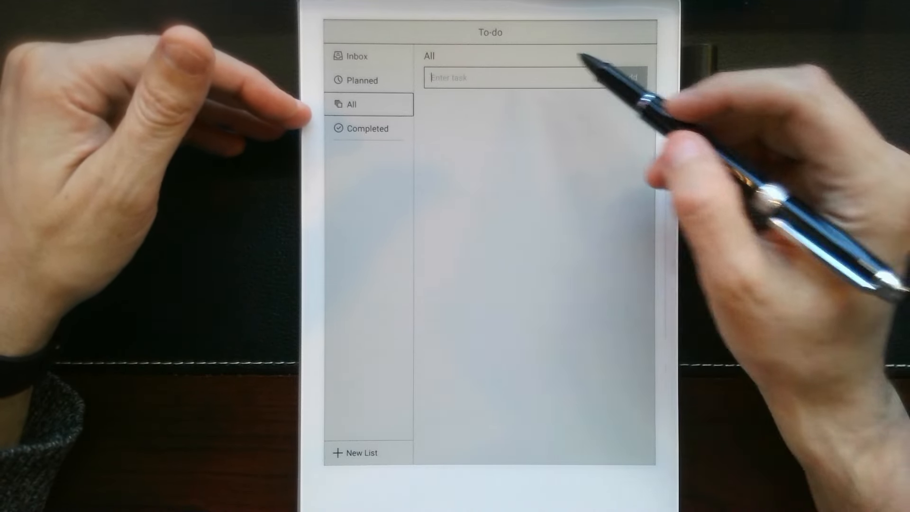
Step: Create 'New Task' with an April 30 due date and add it to the Inbox
{"action": "left_click", "coordinate": [516, 77]}
{"action": "type", "text": "New Task"}
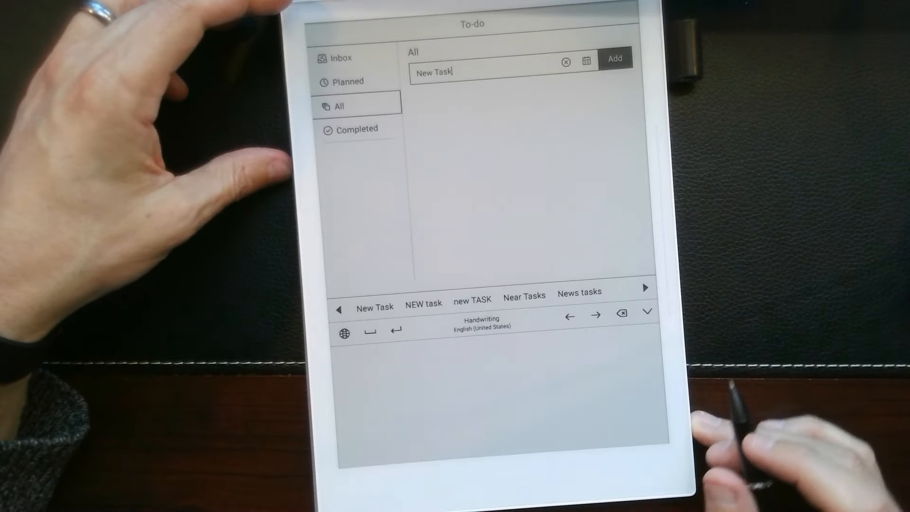
{"action": "left_click", "coordinate": [586, 61]}
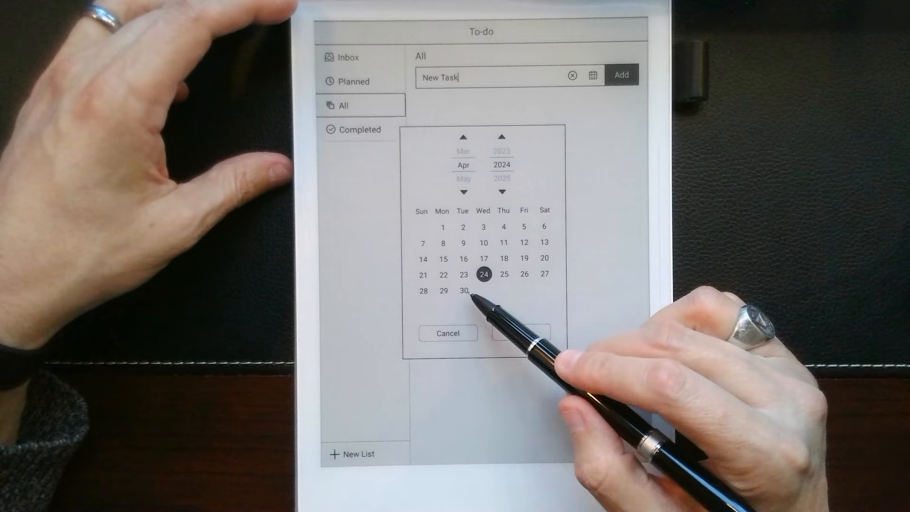
{"action": "left_click", "coordinate": [463, 290]}
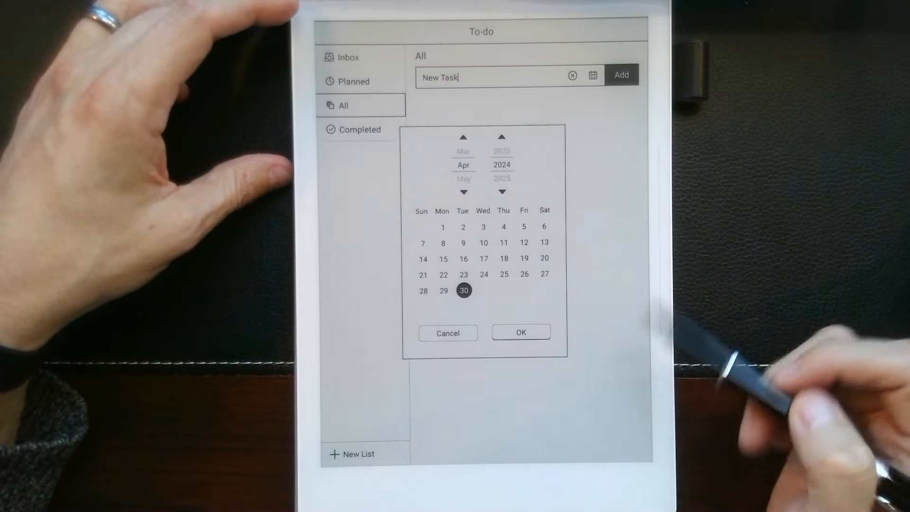
{"action": "left_click", "coordinate": [520, 333]}
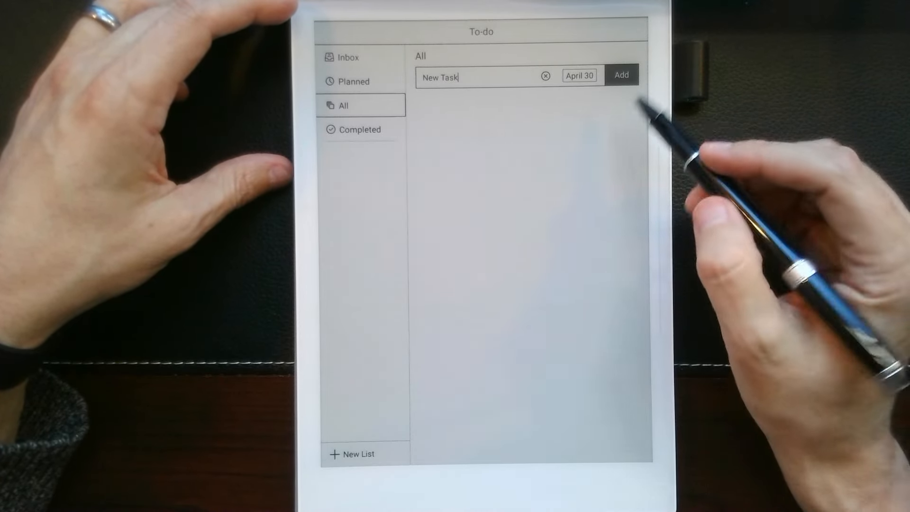
{"action": "left_click", "coordinate": [621, 75]}
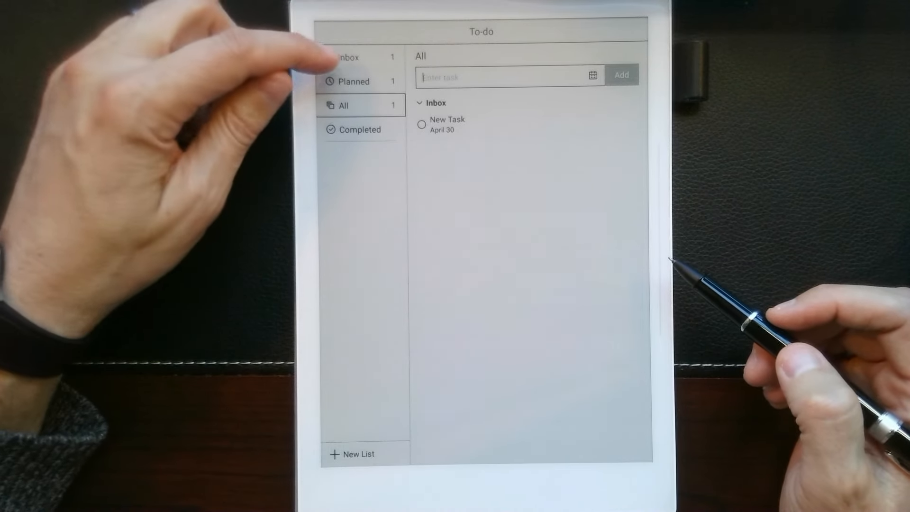
Step: Tick New Task complete in Inbox, then review Completed and All lists before returning
{"action": "left_click", "coordinate": [348, 57]}
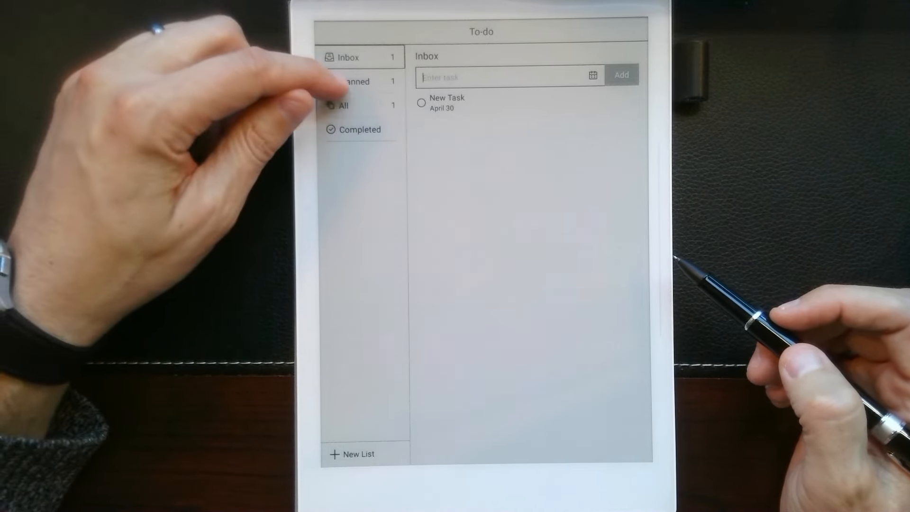
{"action": "left_click", "coordinate": [354, 82]}
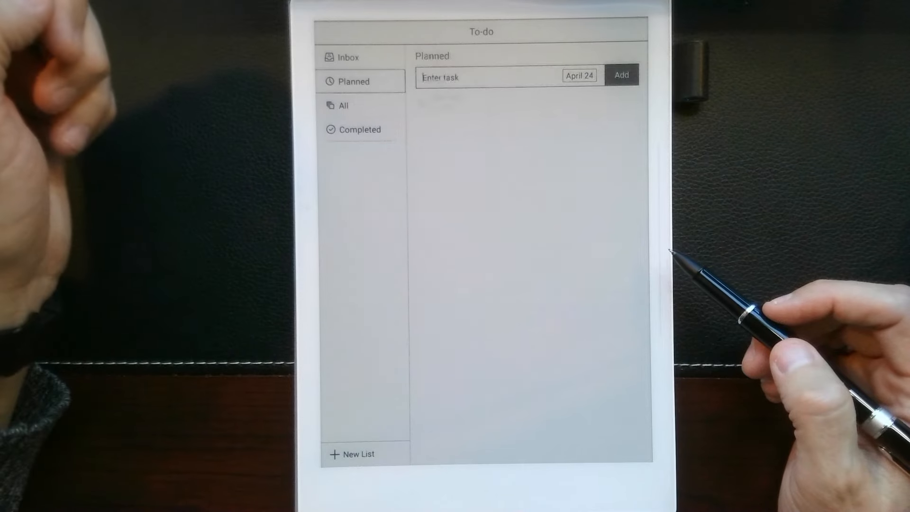
{"action": "left_click", "coordinate": [362, 129]}
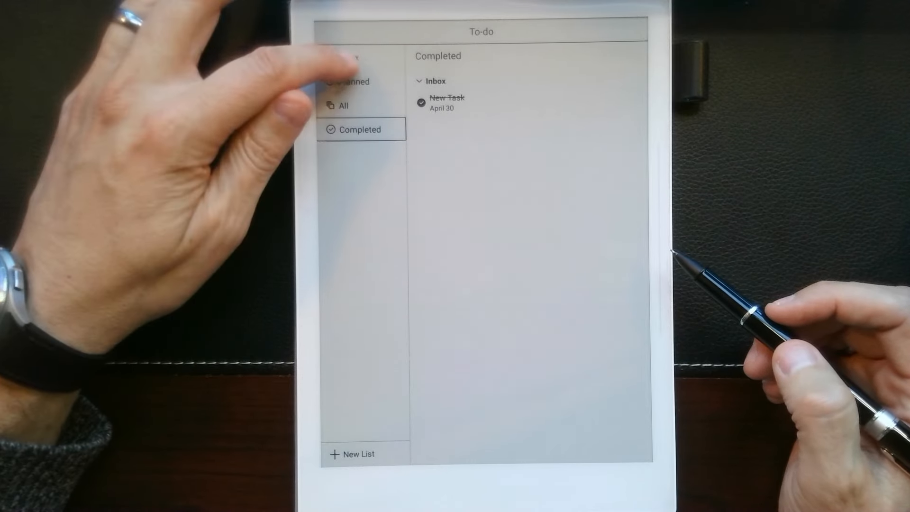
{"action": "left_click", "coordinate": [342, 105]}
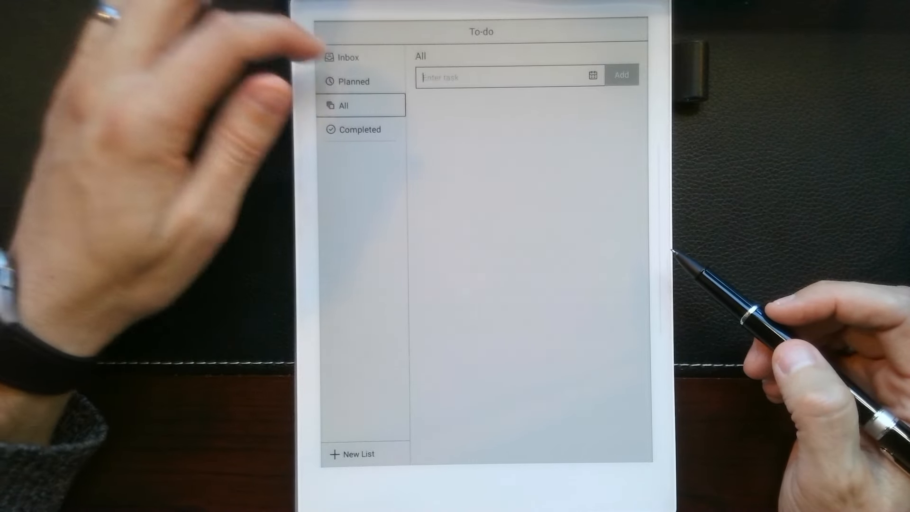
{"action": "left_click", "coordinate": [349, 57]}
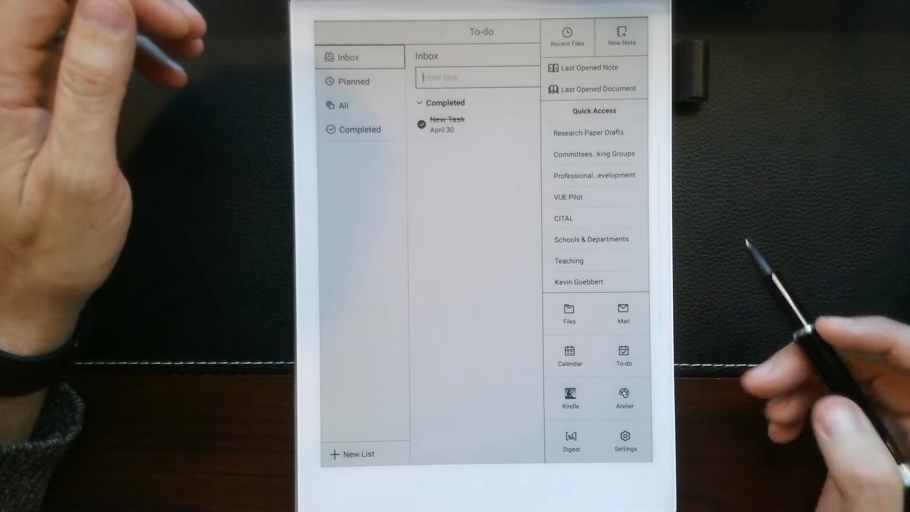
{"action": "mouse_move", "coordinate": [639, 314]}
{"action": "type", "text": "Test Task#1"}
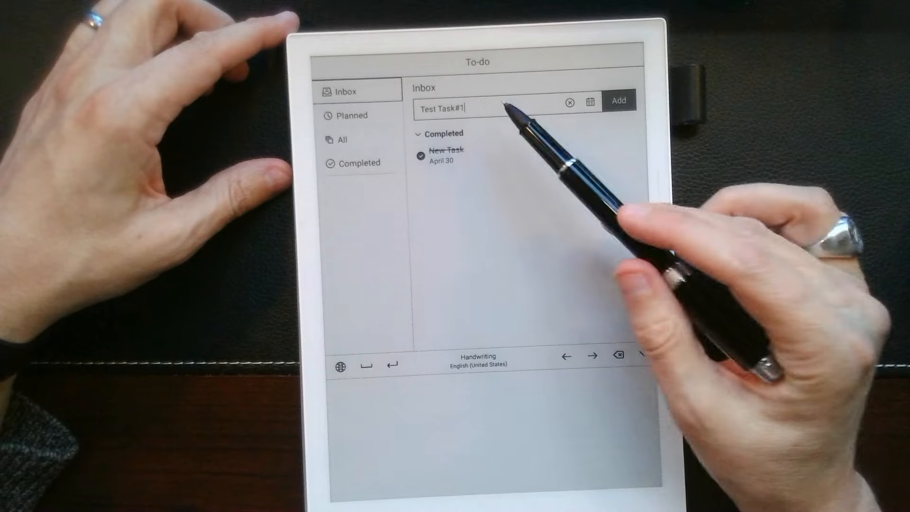
{"action": "mouse_move", "coordinate": [591, 197]}
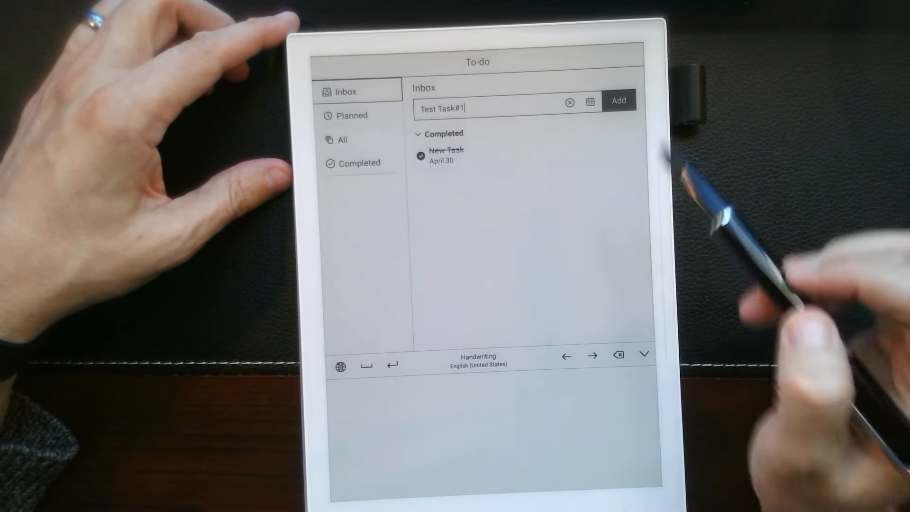
Step: Give 'Test Task#1' today's date as its due date
{"action": "left_click", "coordinate": [591, 101]}
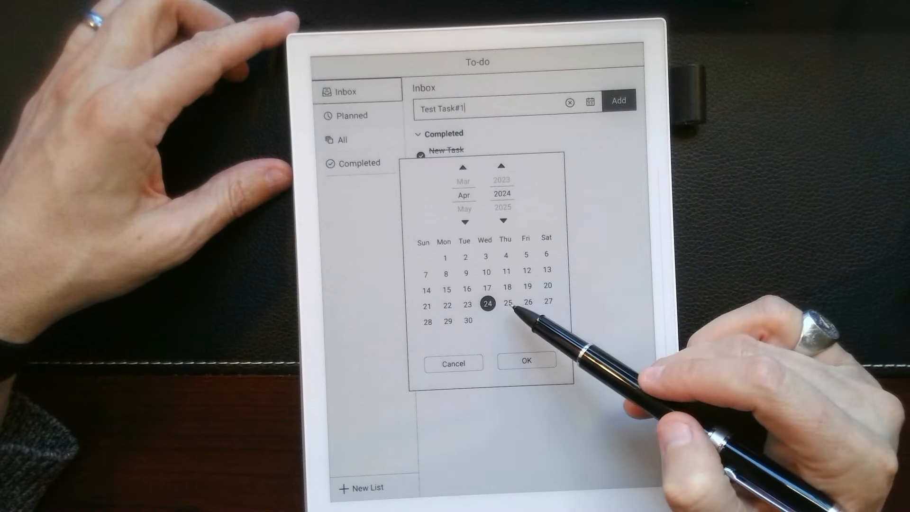
{"action": "left_click", "coordinate": [526, 360]}
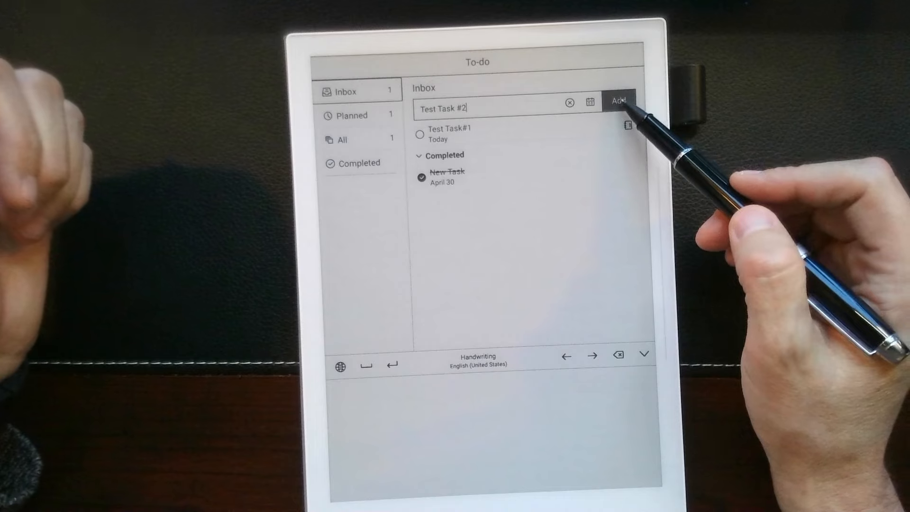
Step: Add the handwritten 'Test Task #2' to the Inbox with no due date
{"action": "left_click", "coordinate": [620, 100]}
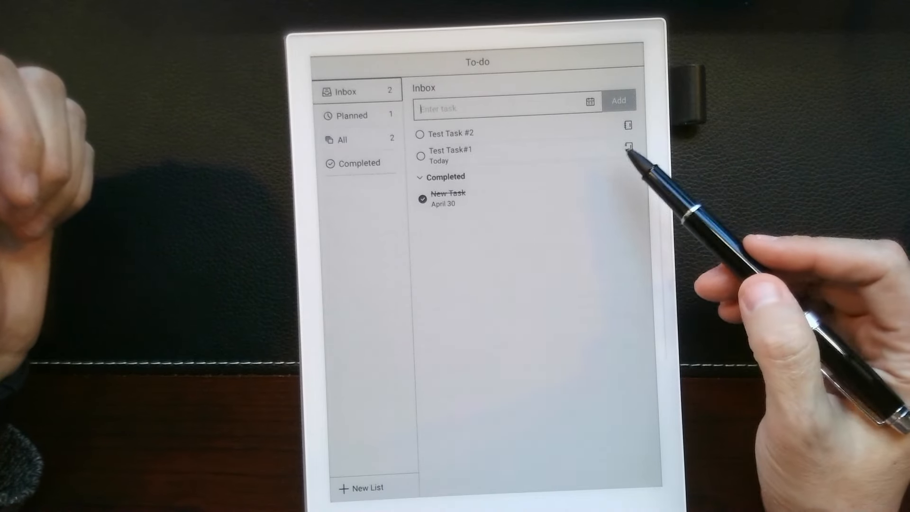